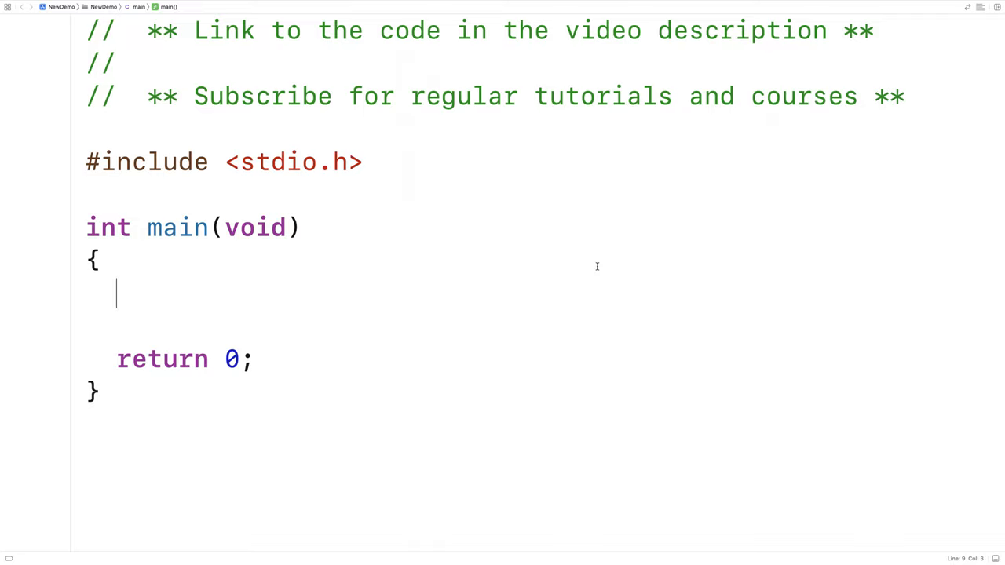
Add #include <stdlib.h> at the top of the file.
text(#)
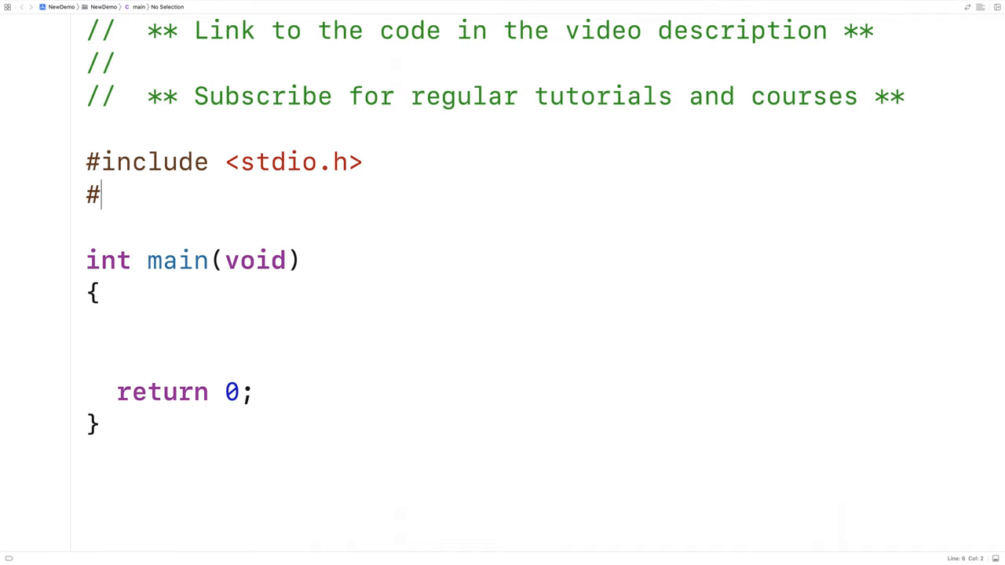
text(include <stdli)
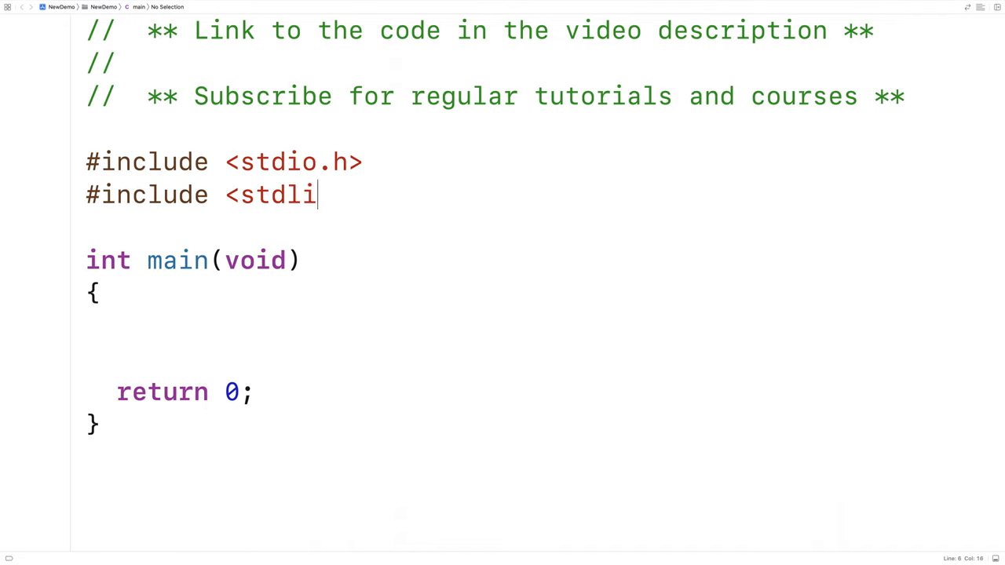
text(b.h>)
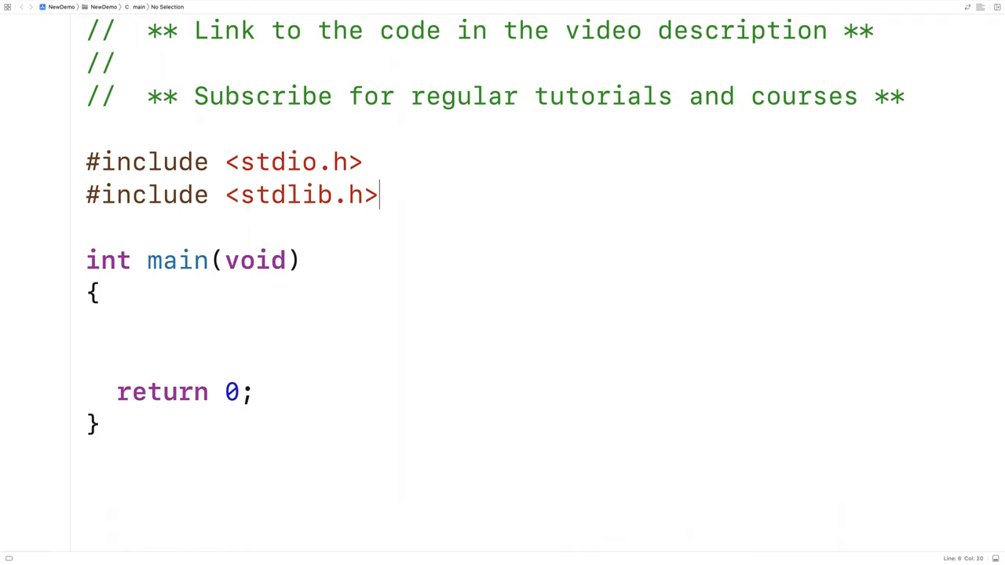
Declare char *double_test = "98.45" and char *int_test = "94" in main.
click(116, 325)
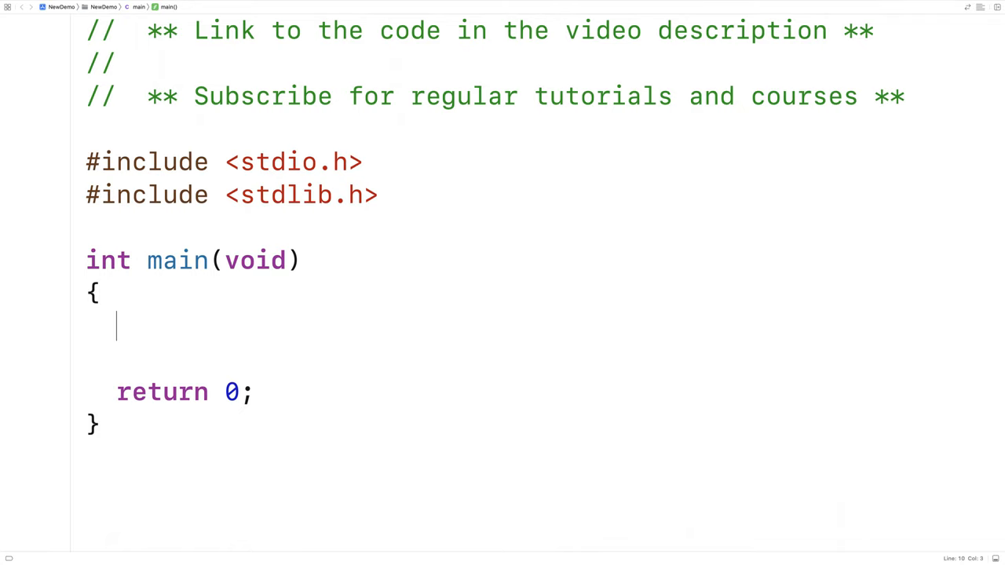
text(char)
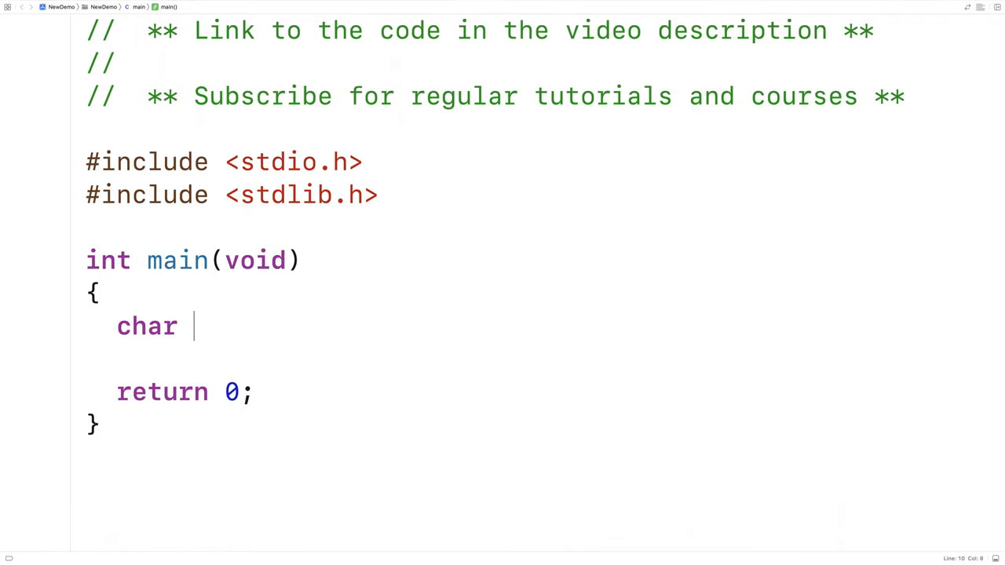
text(*double_test)
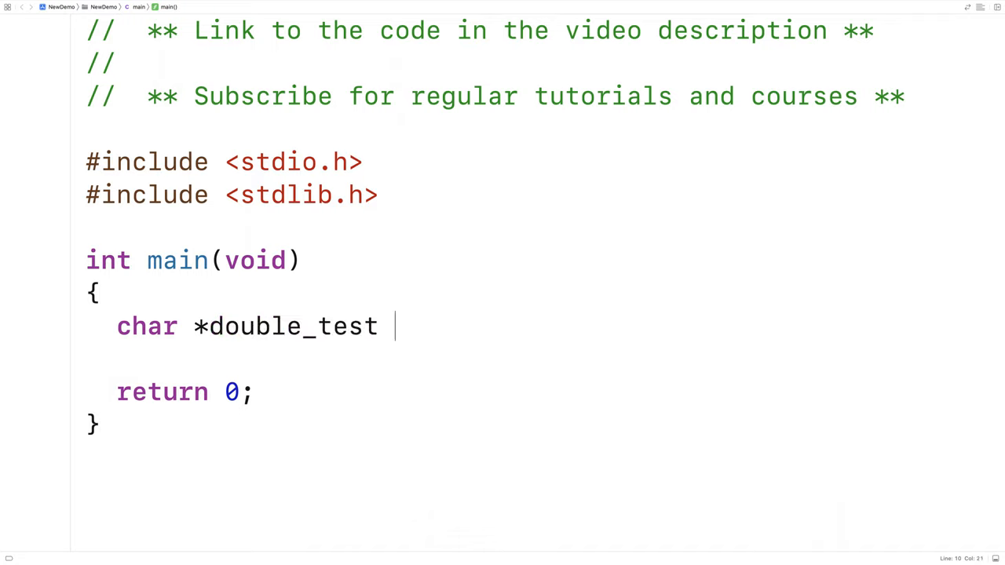
text(= ")
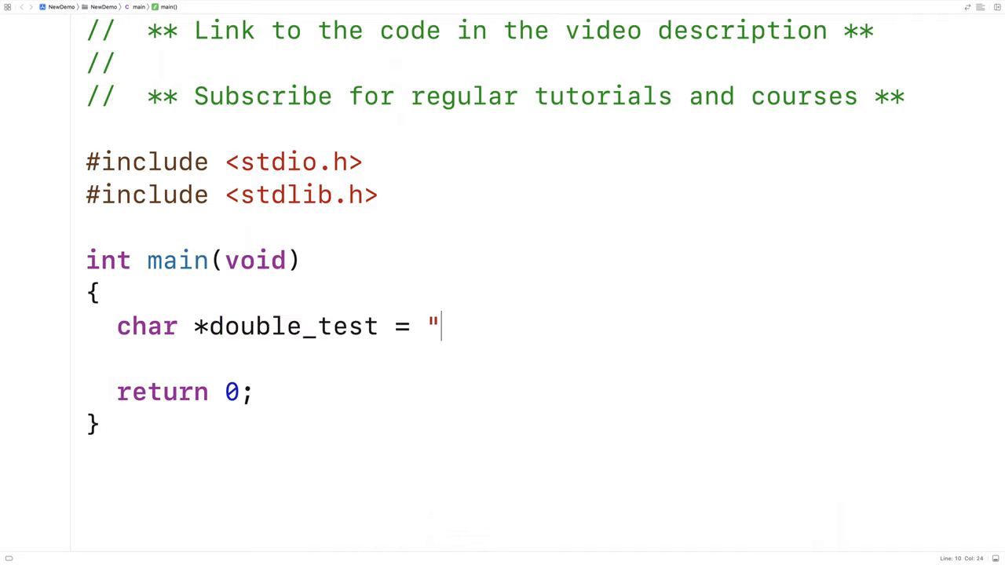
text(98.4)
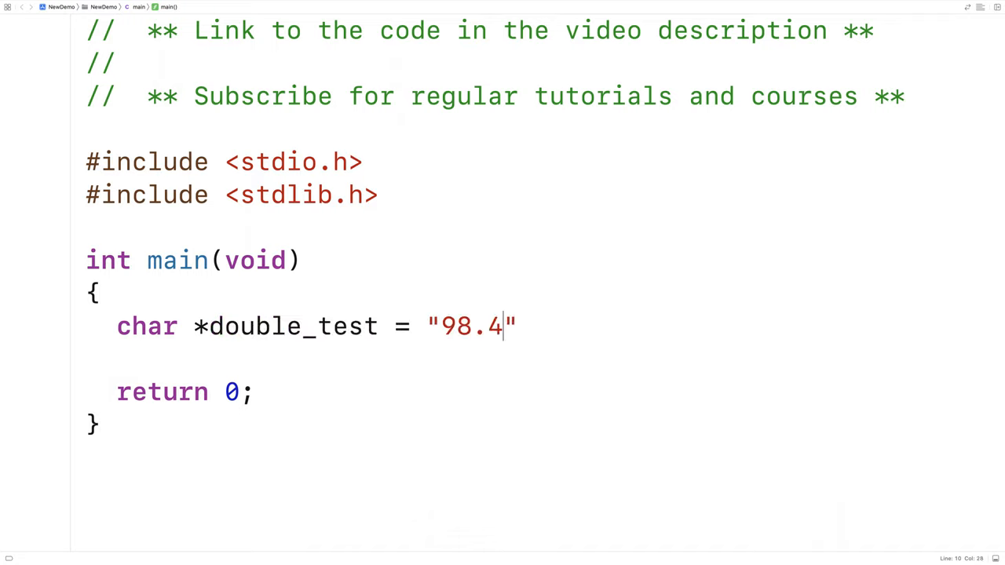
text(5";)
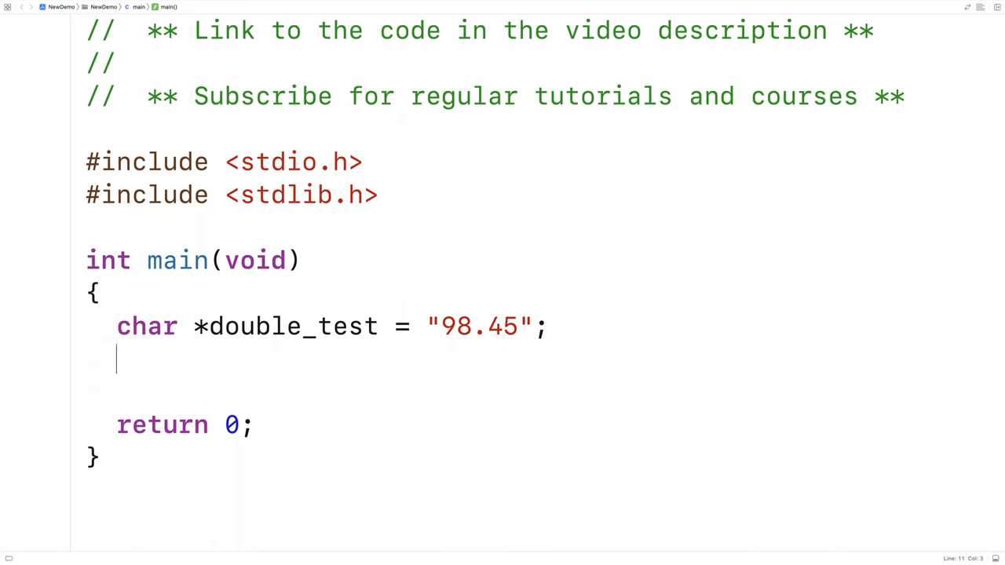
text(char *int_t)
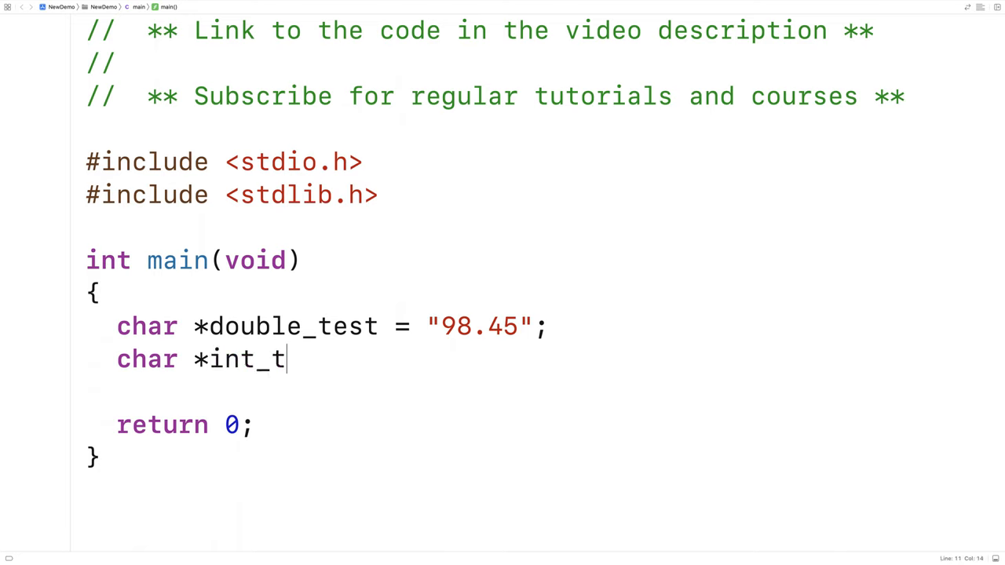
text(est = "94";)
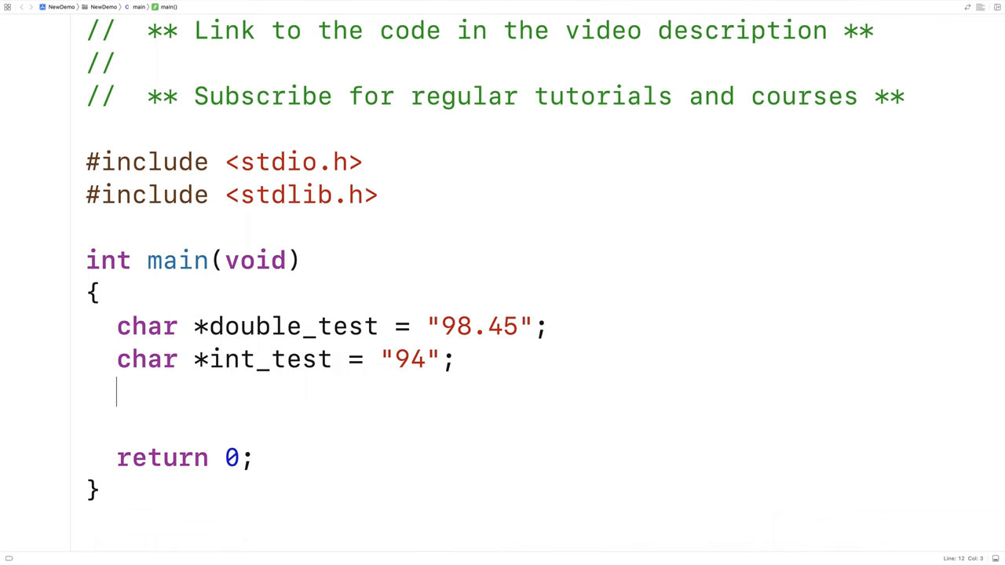
text(char *long_)
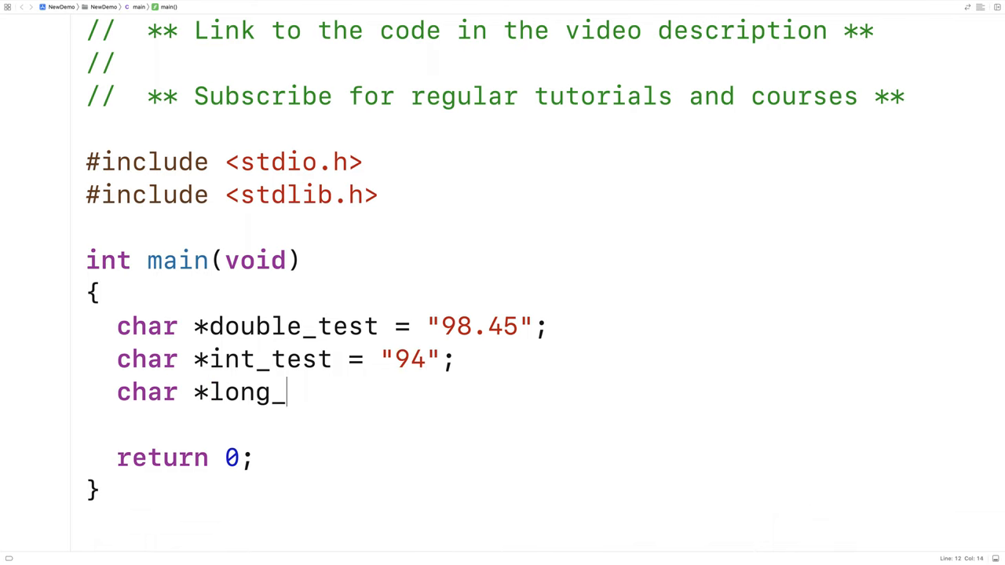
text(int_test)
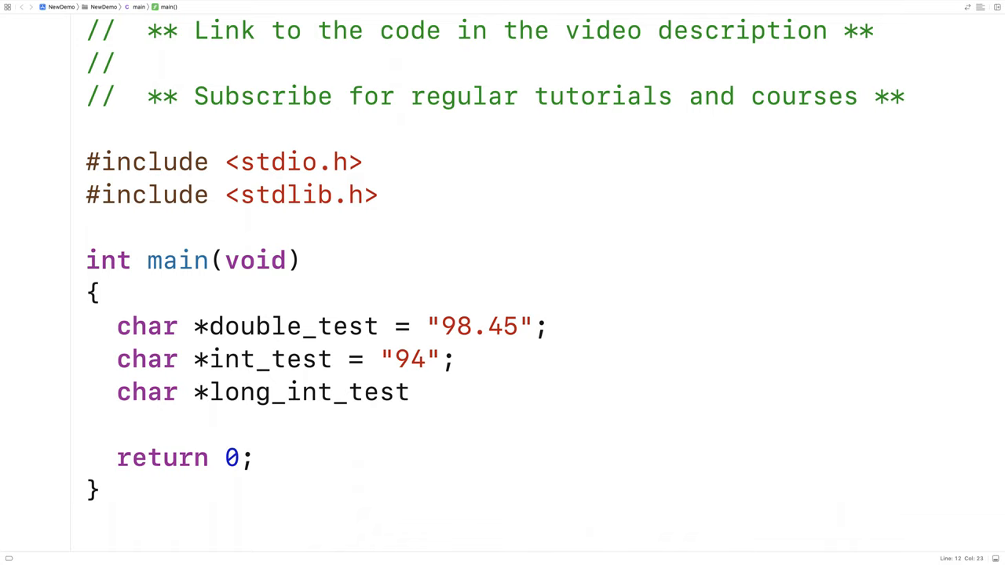
text(= ")
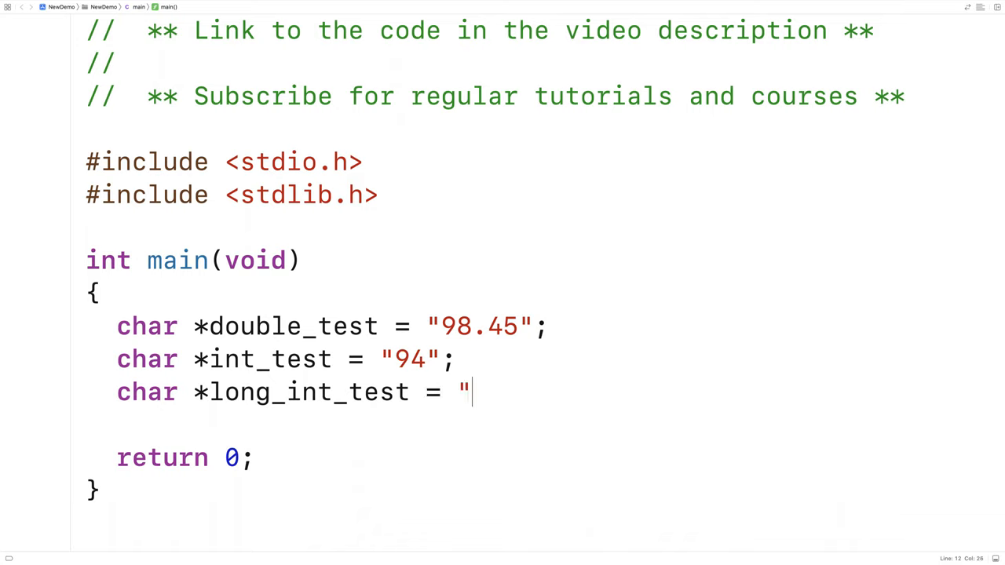
text(1231231213213234")
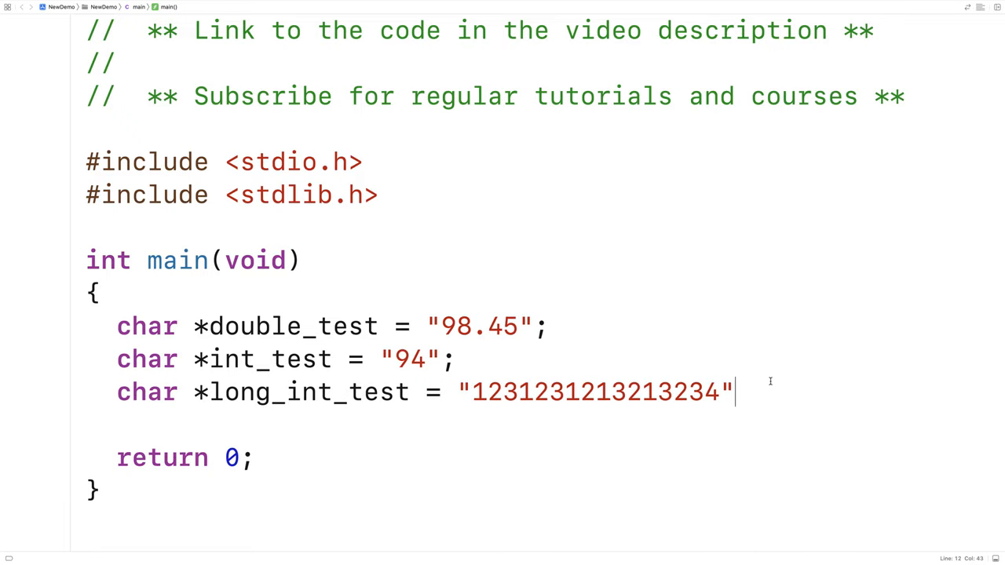
text(;)
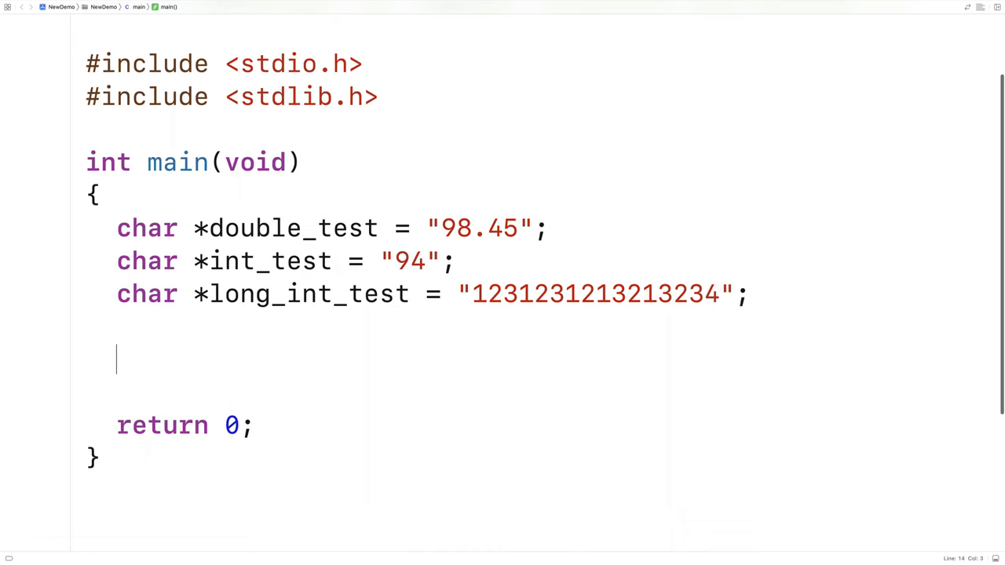
Convert double_test with atof into double double_result.
text(double)
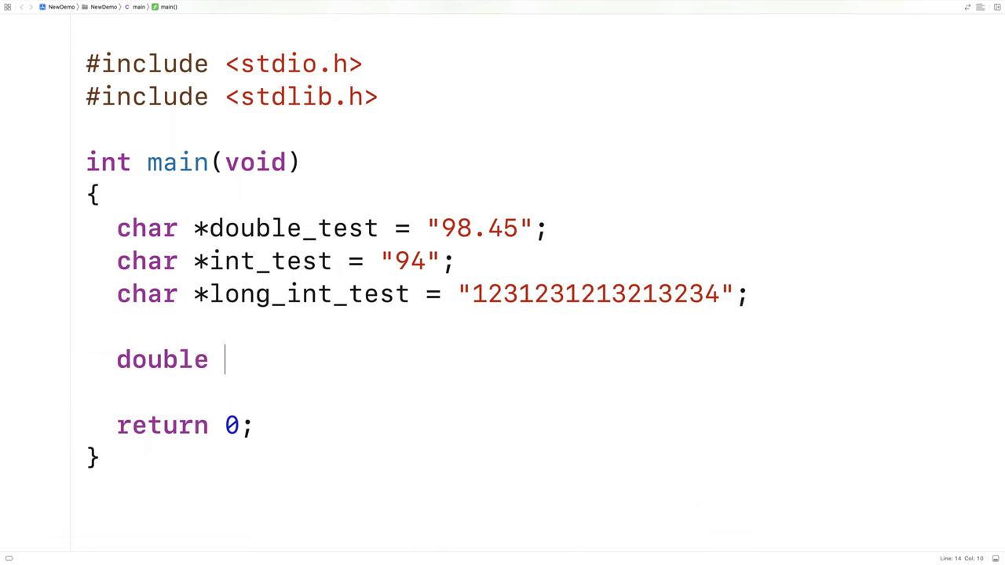
text(double_res)
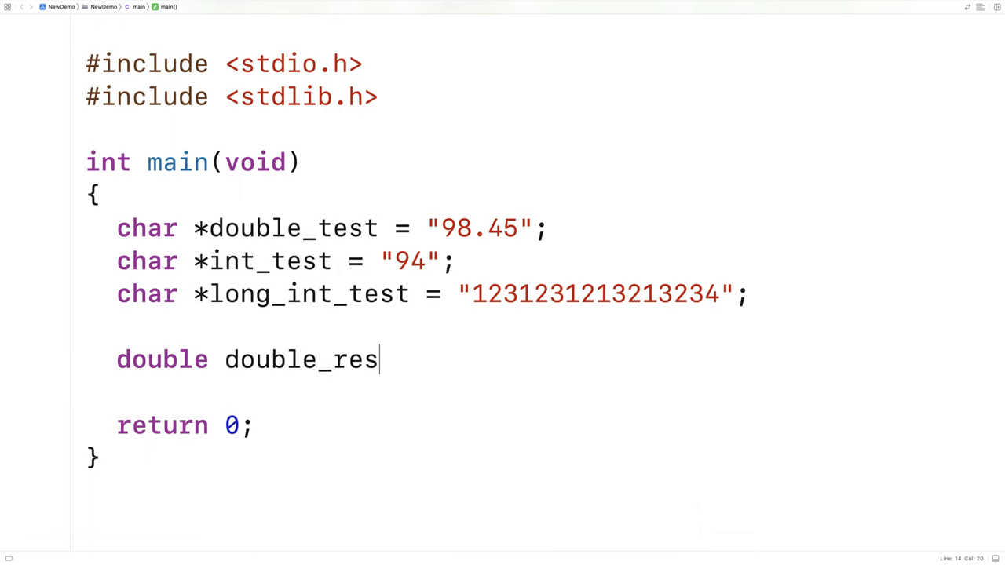
text(ult = atof(double)
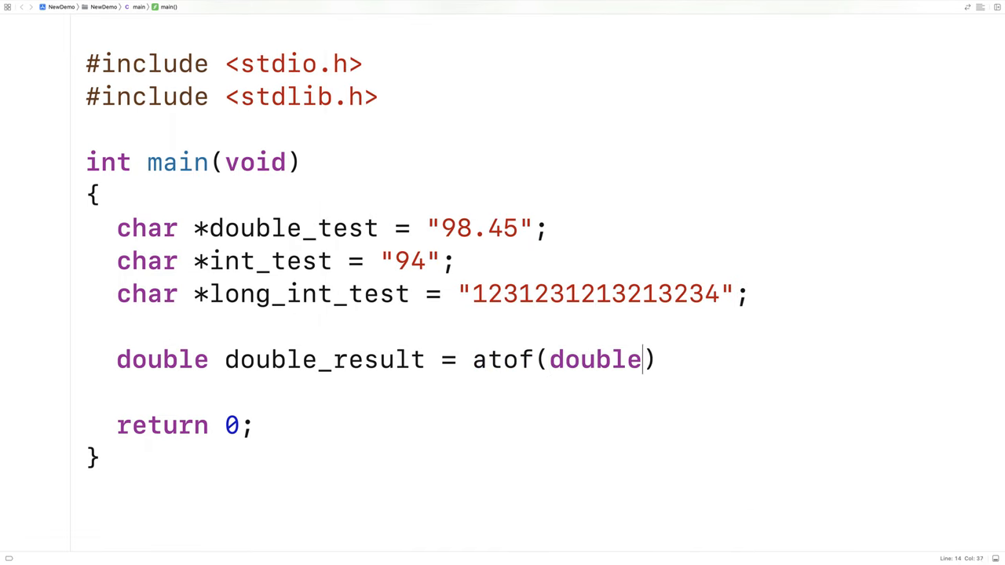
text(_test);)
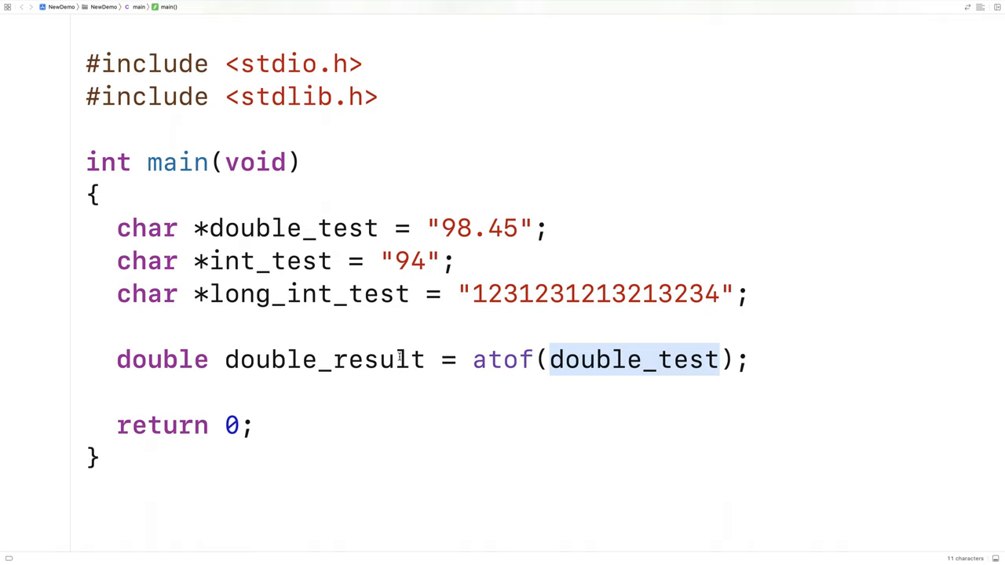
Convert int_test with atoi into int int_result on a new line.
double_click(324, 359)
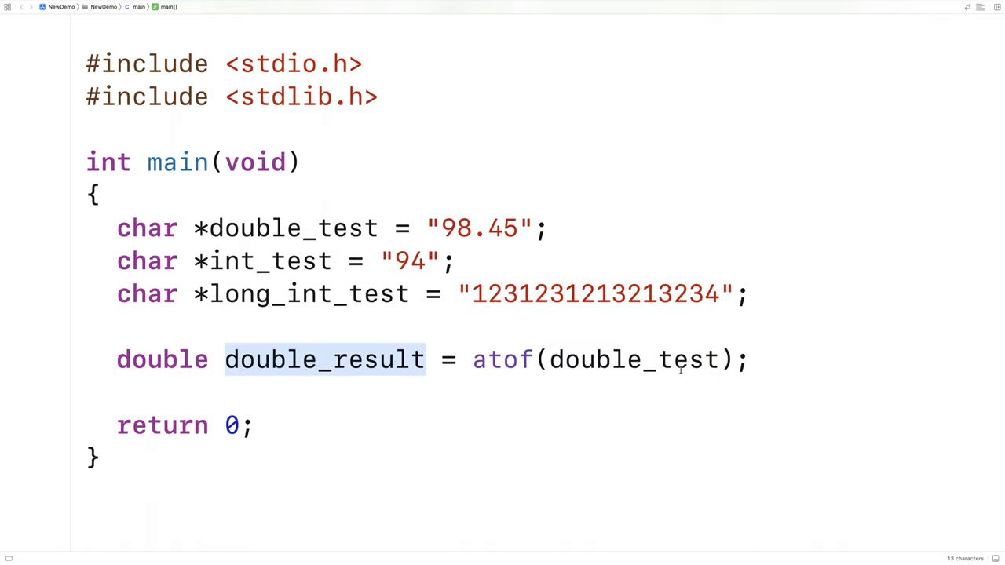
key(Return)
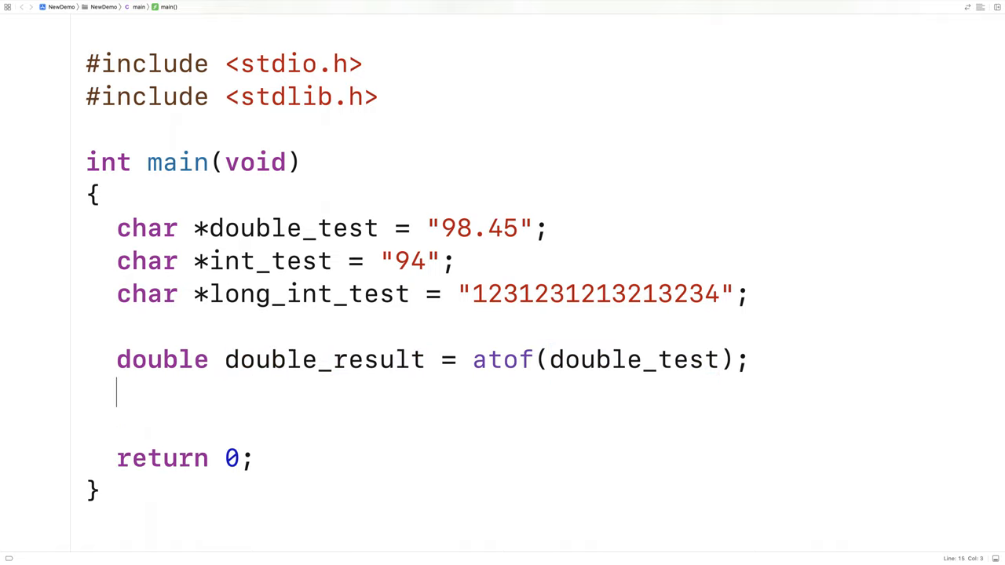
text(int i)
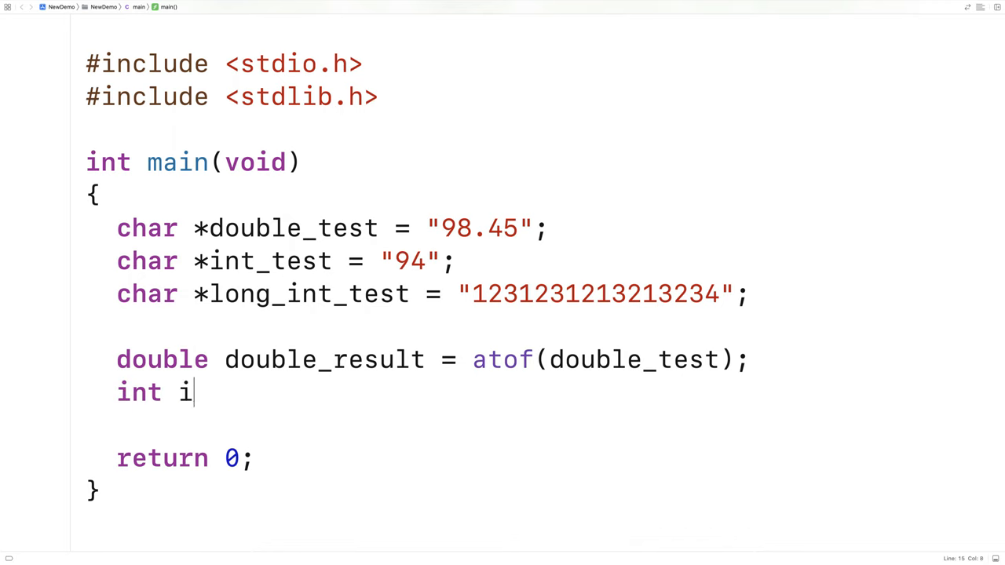
text(nt_result =)
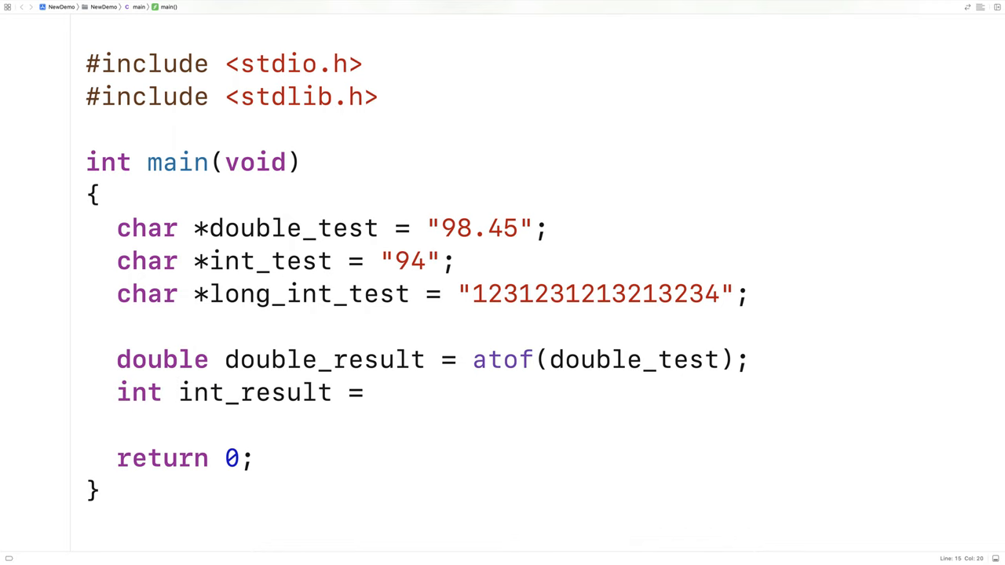
text(atoi)
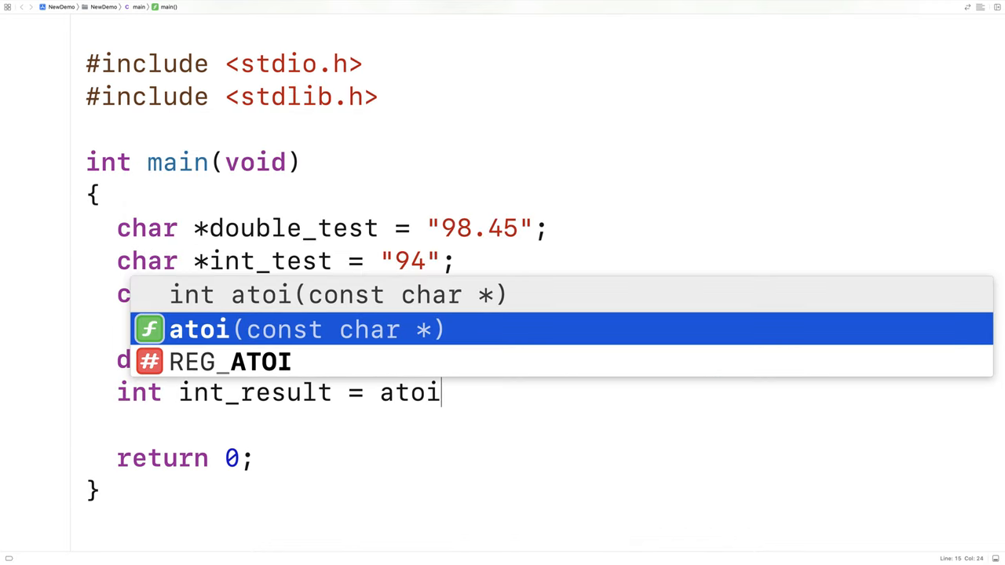
text((int_test);)
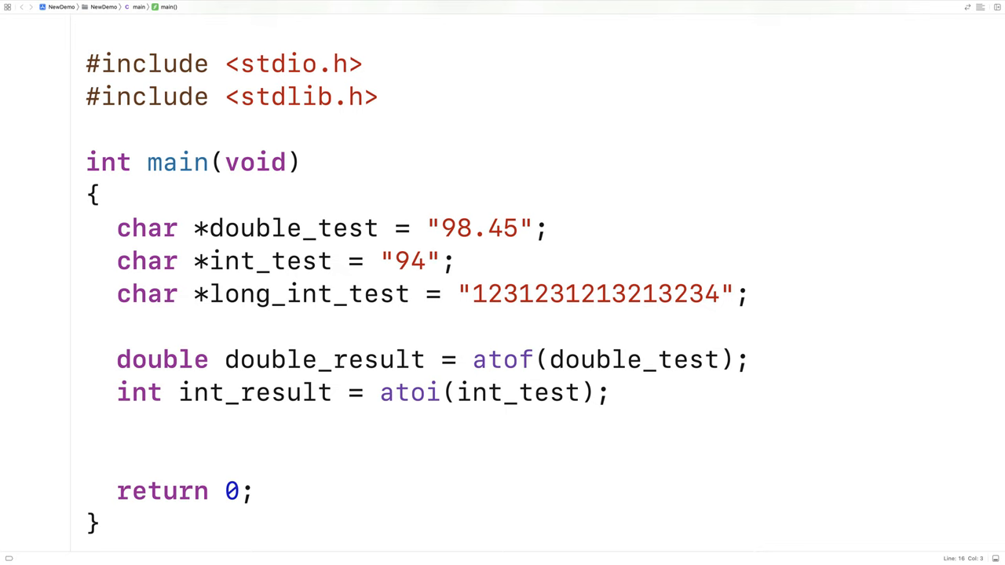
Convert long_int_test with atol into long int long_int_result.
text(long int)
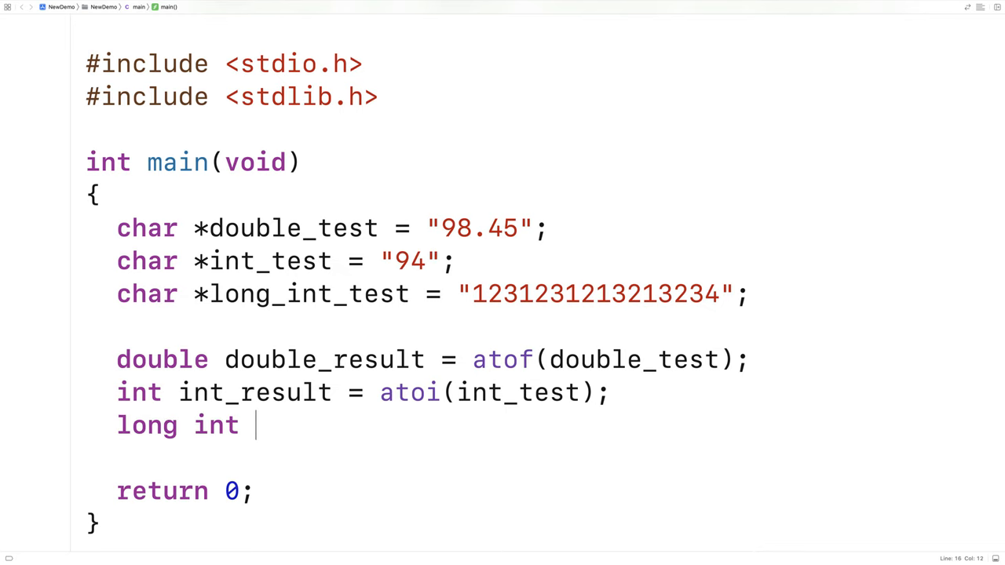
text(long_int_)
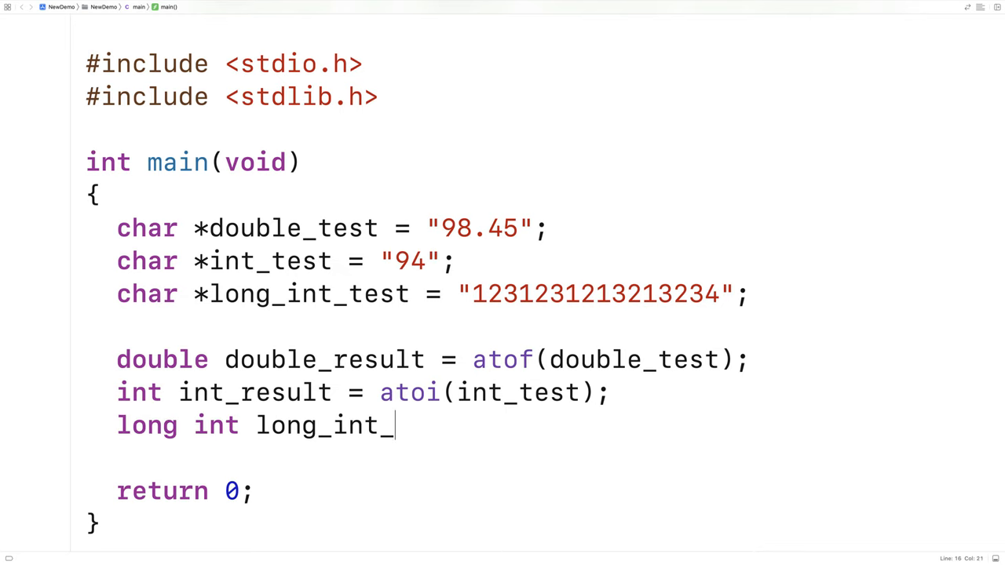
text(result =)
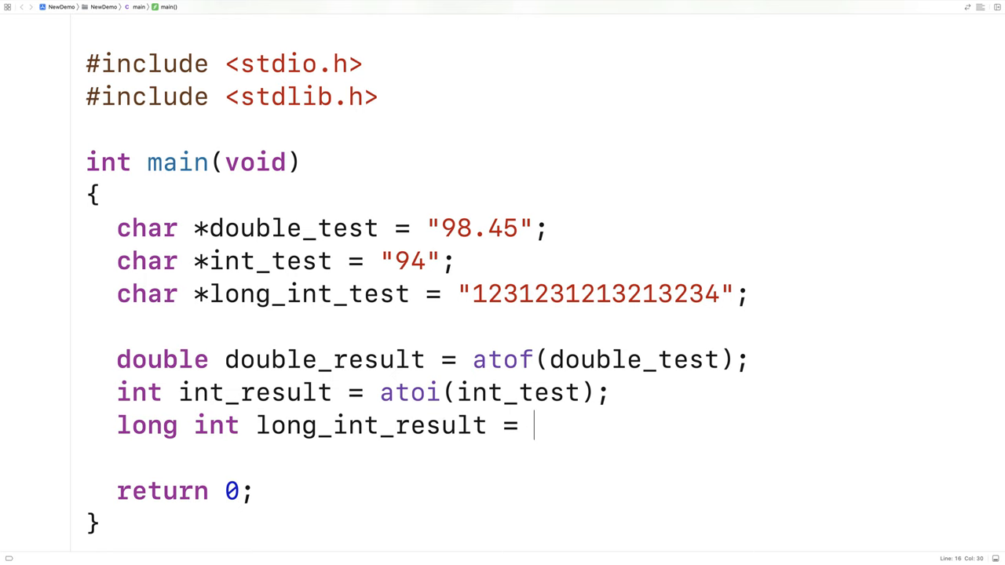
text(atol(l)
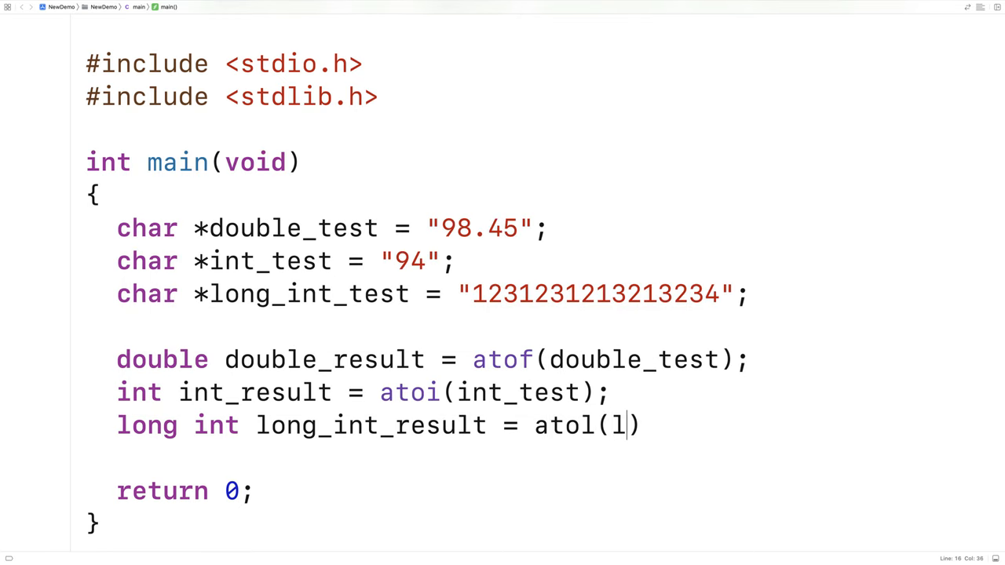
text(long_int_test))
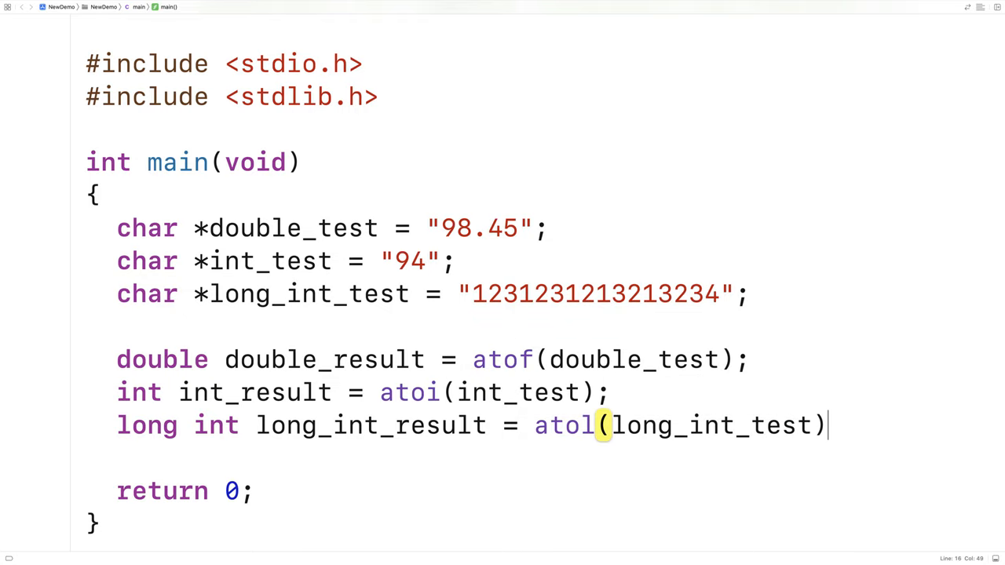
text(;)
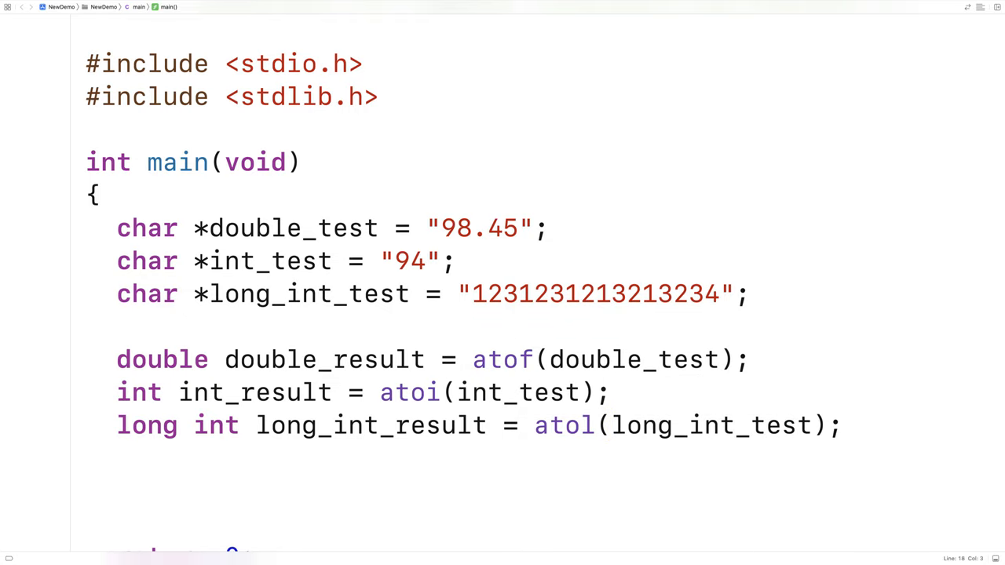
Print double_result with a "double: %f" printf.
scroll(down, 3)
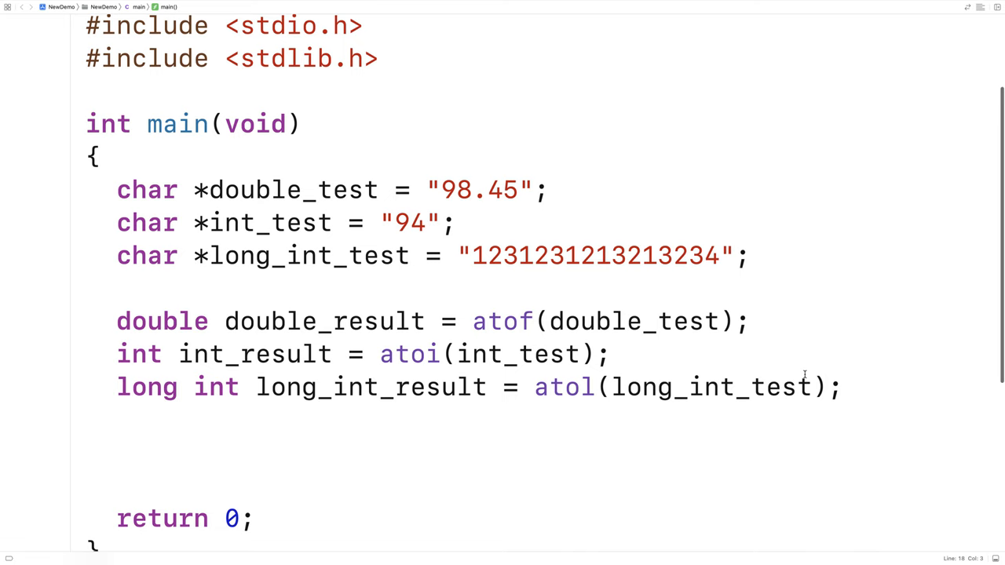
text(printf("double:)
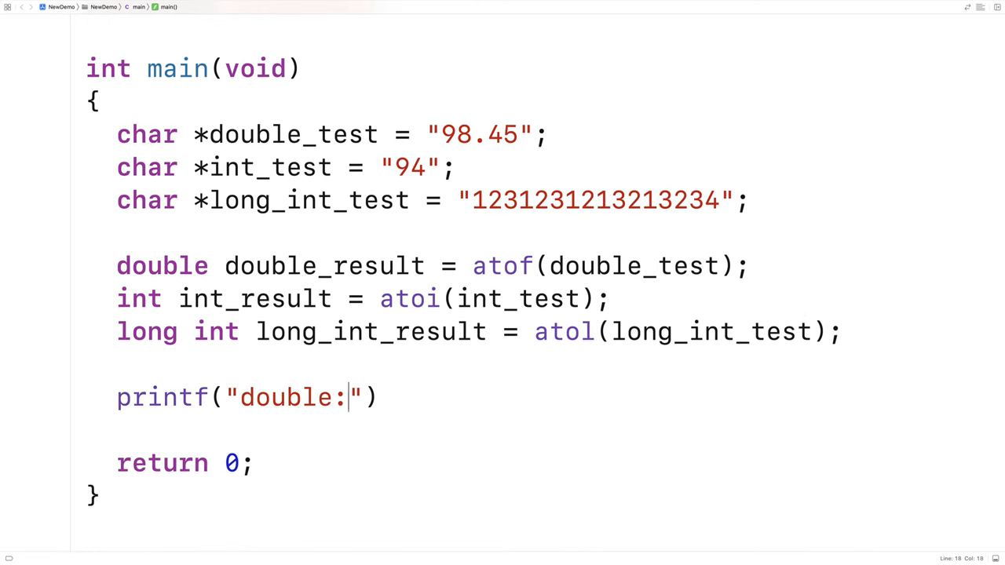
text(%f\n)
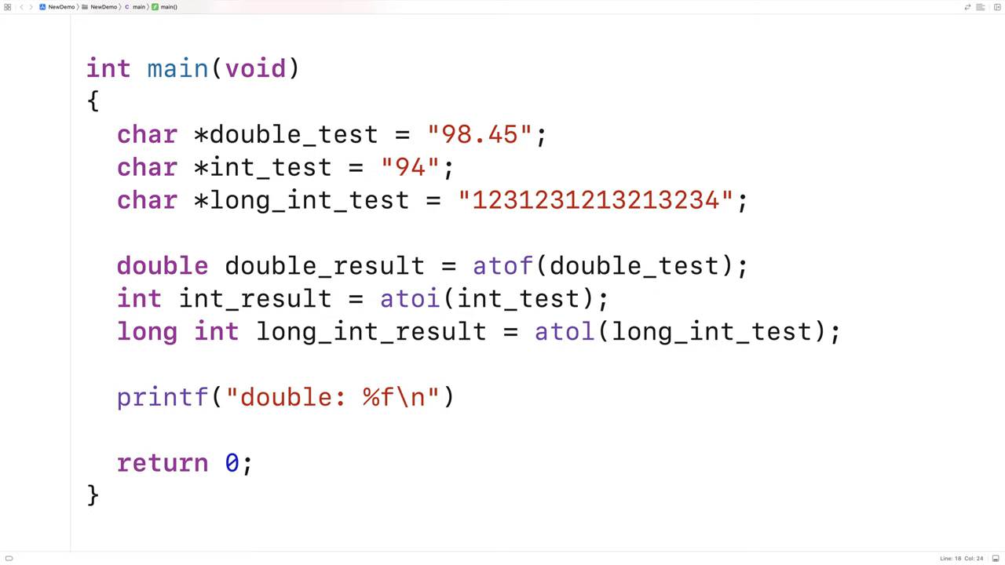
text(, double_result)
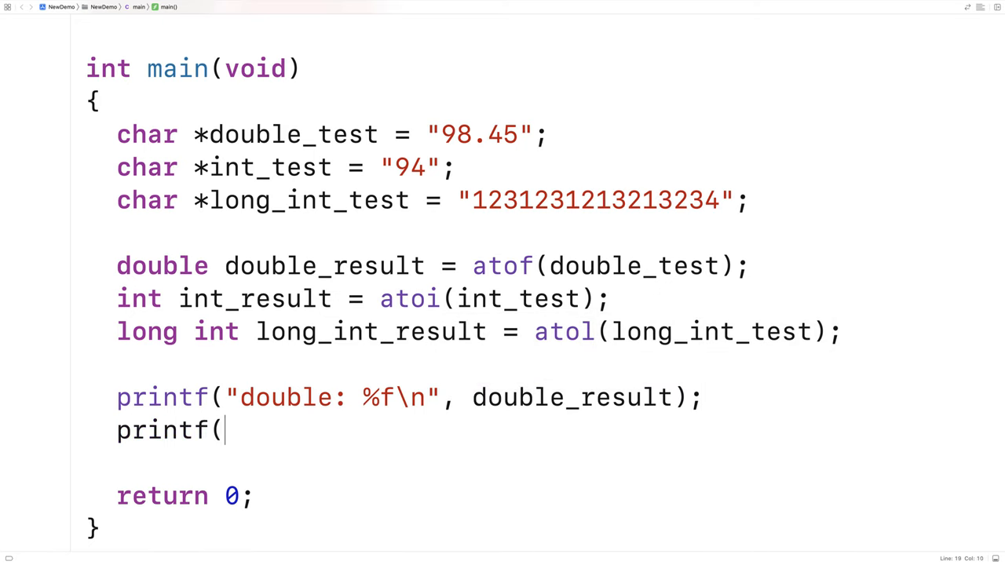
Print int_result with "int: %d" and long_int_result with "long int: %ld".
text("int: %d\n", ))
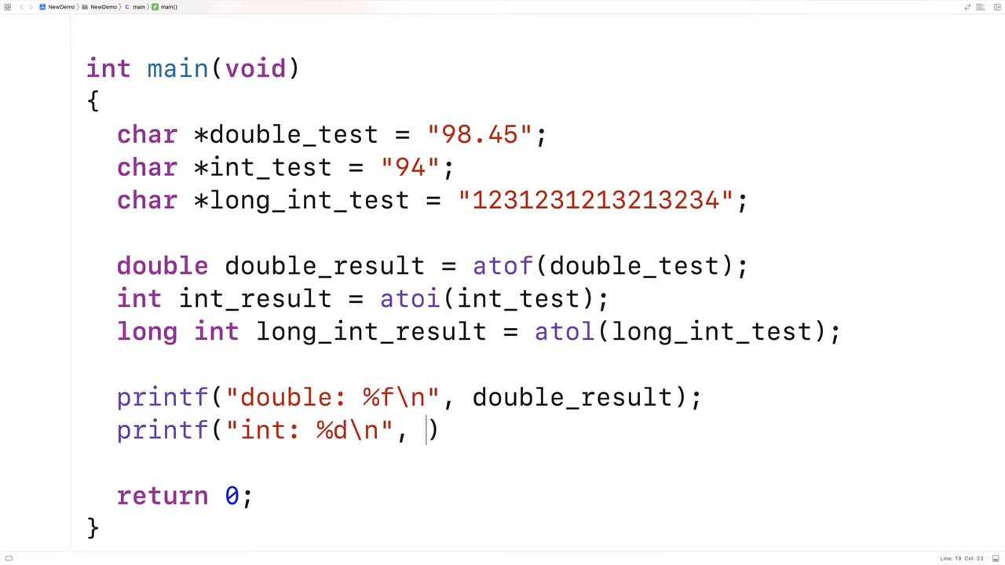
text(int_result))
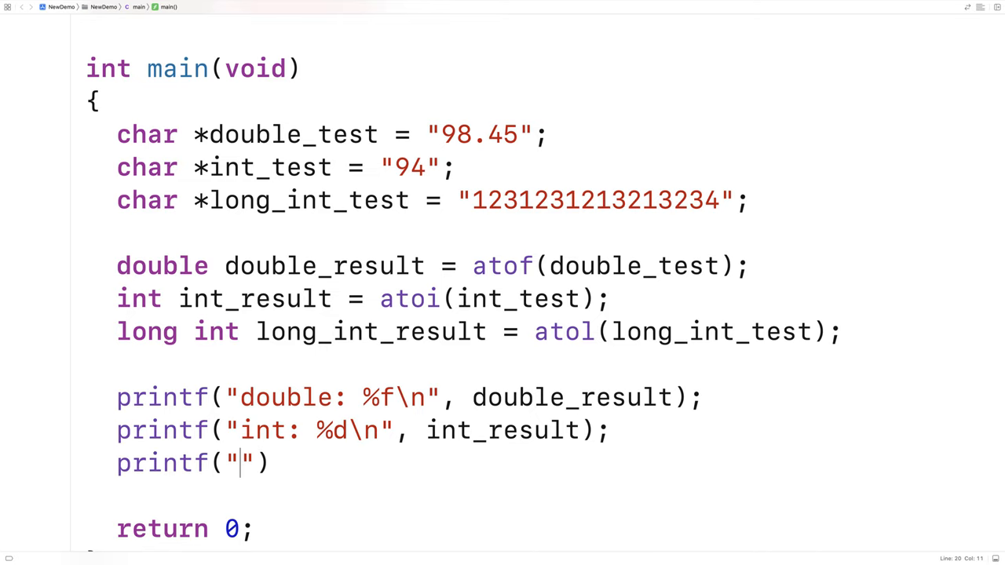
text(long int:)
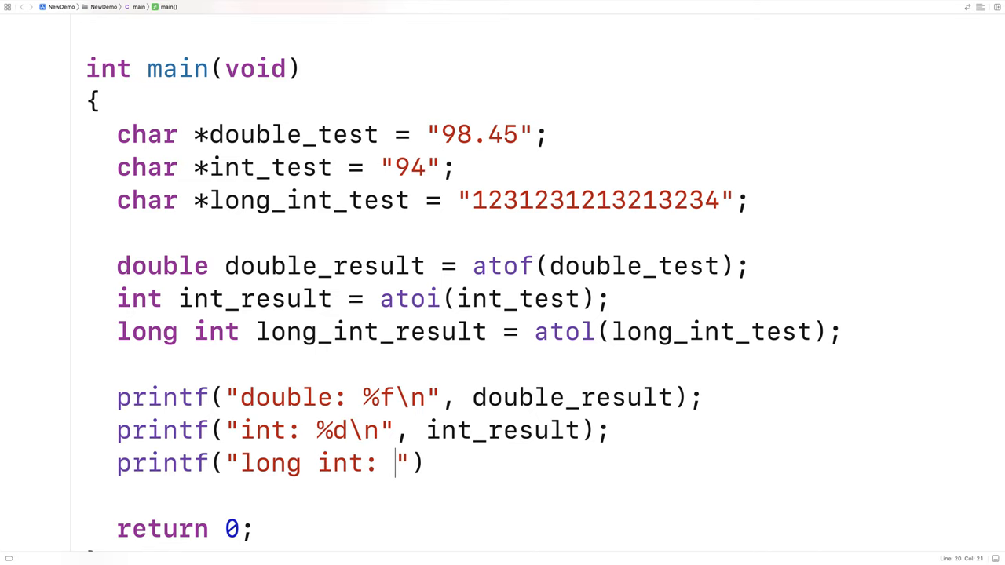
text(%ld)
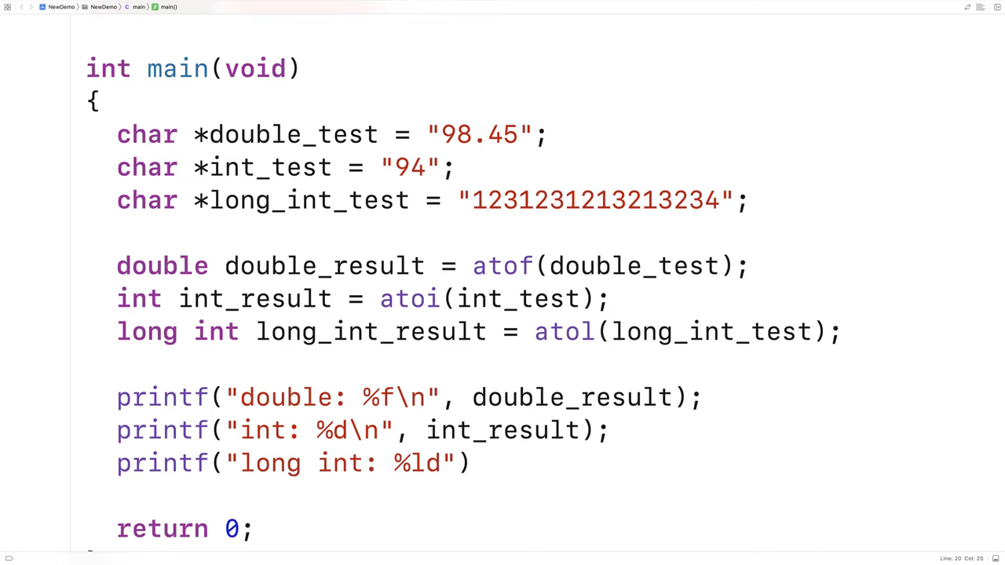
text(long)
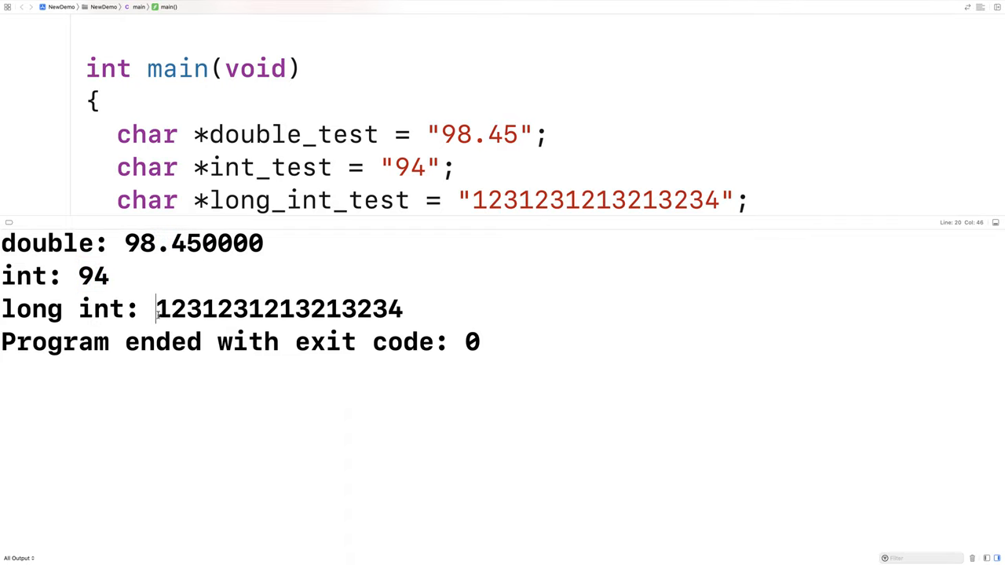
double_click(280, 310)
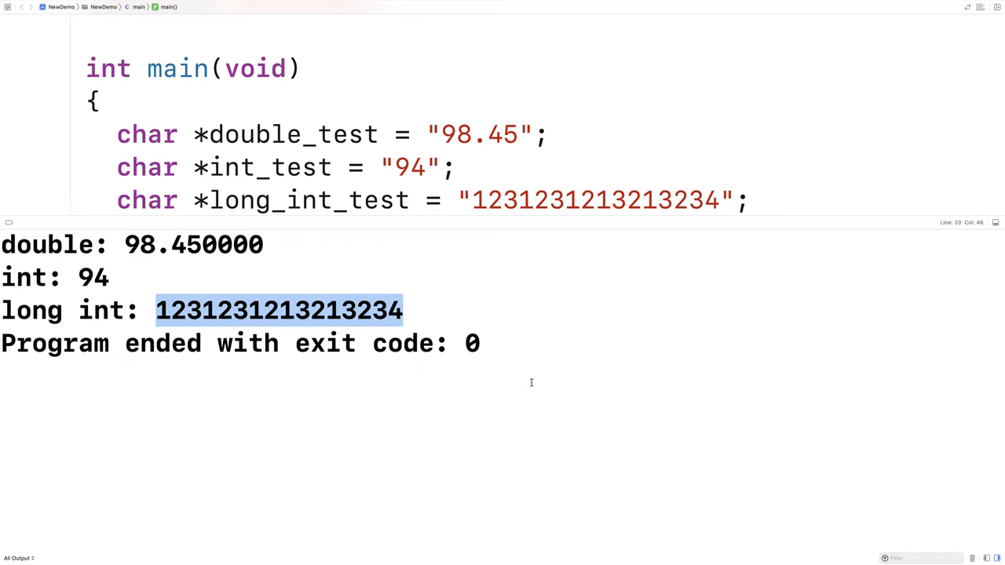